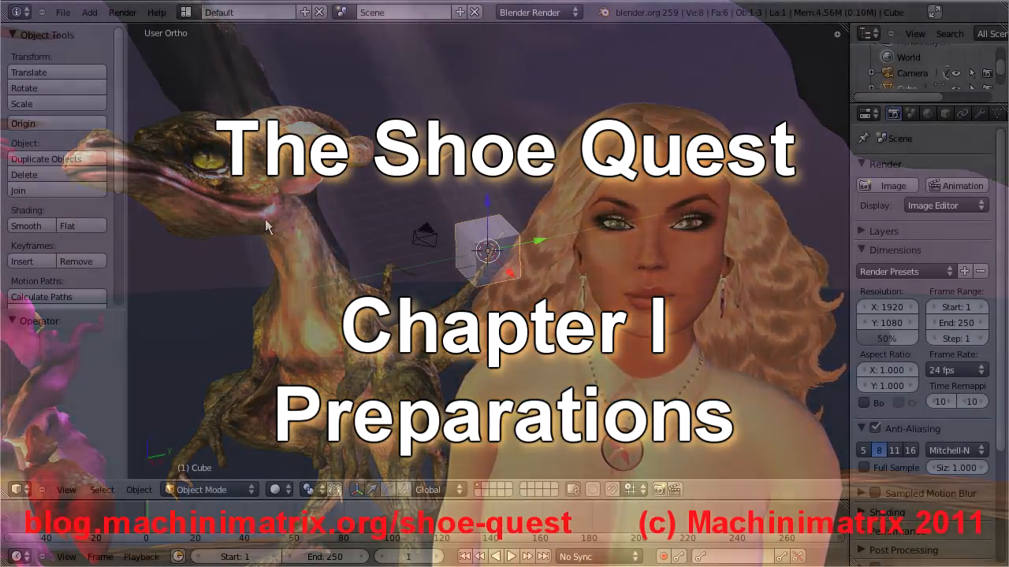
Open avatar-workbench.blend from the resources folder via File > Open.
left_click(62, 12)
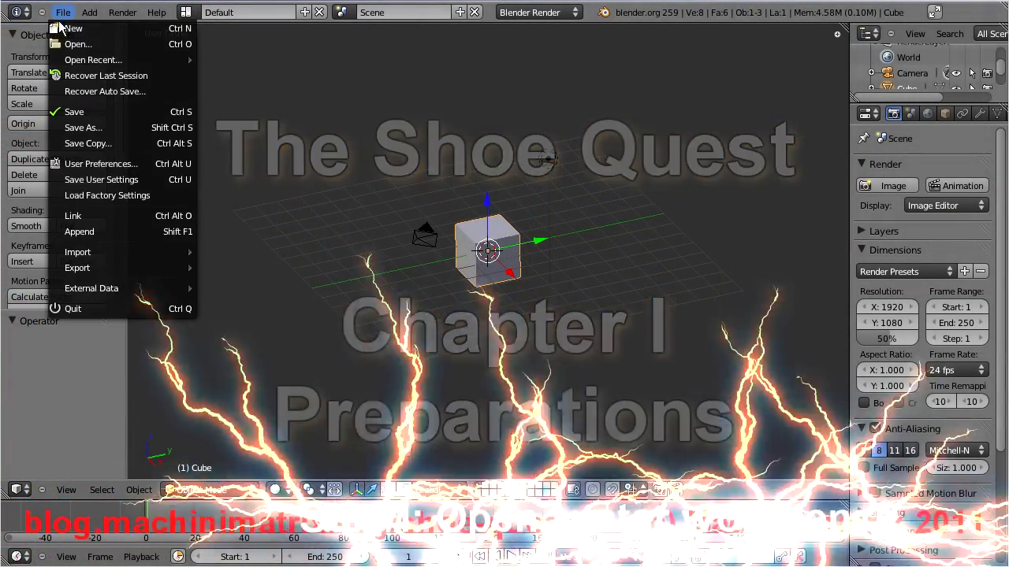
left_click(77, 43)
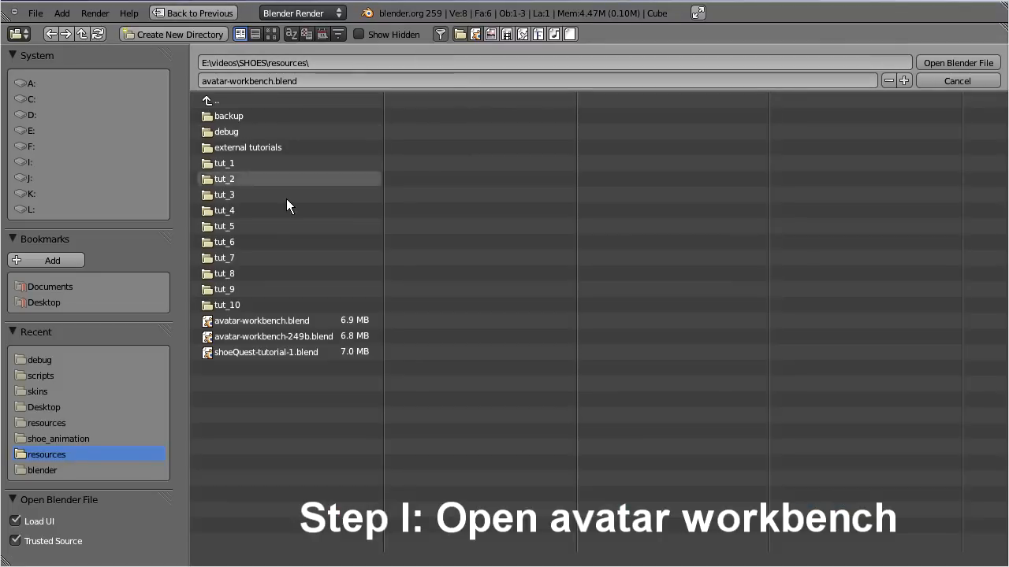
left_click(261, 320)
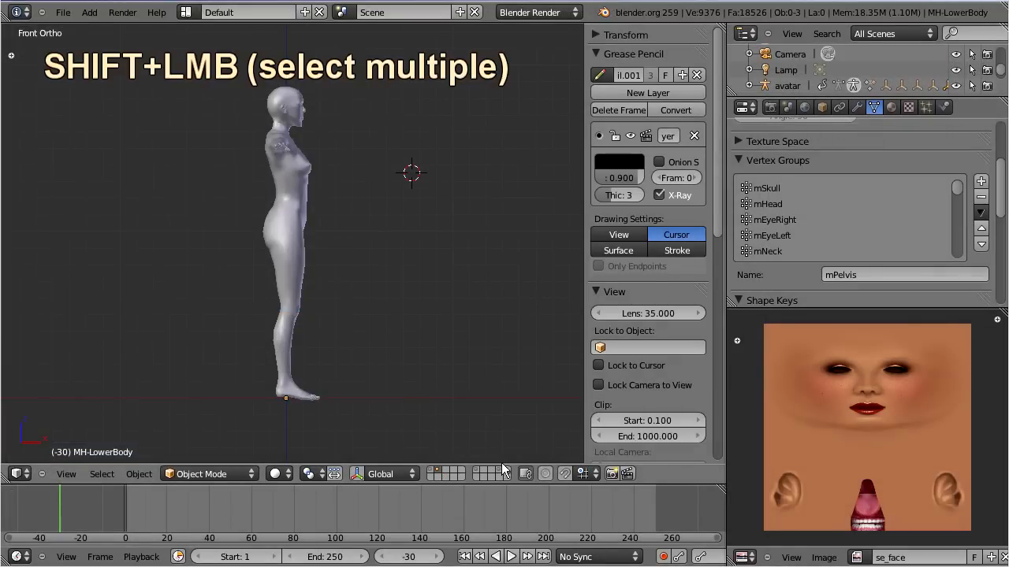
Add the other foot bone to the selection, orbit to both feet, and select all bones.
left_click(506, 474)
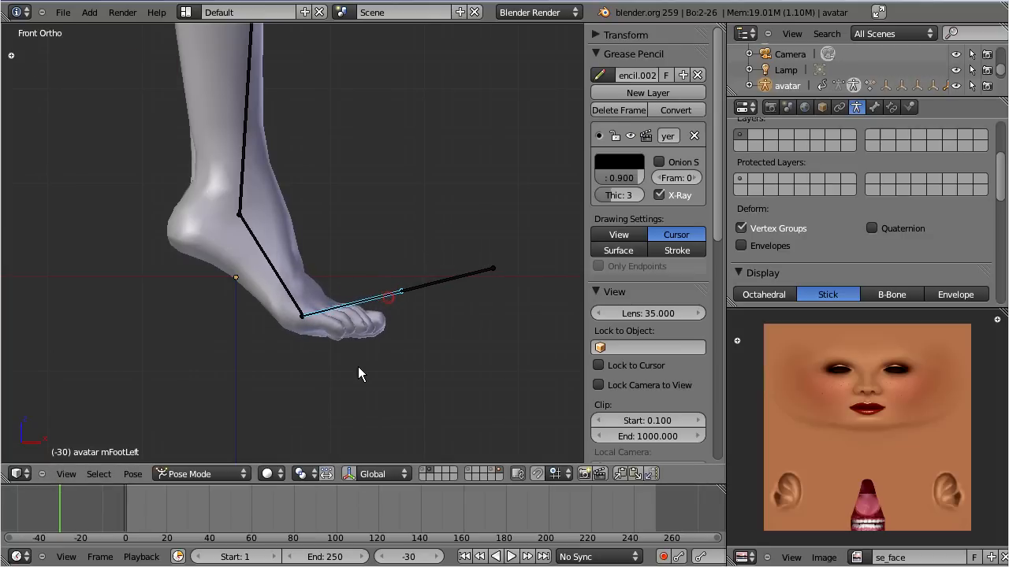
key("a")
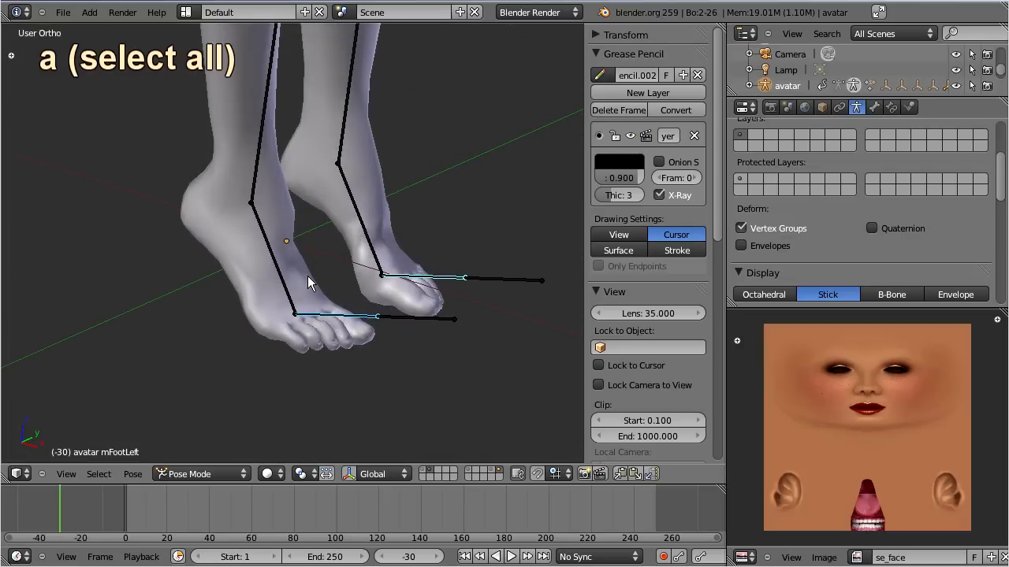
key("a")
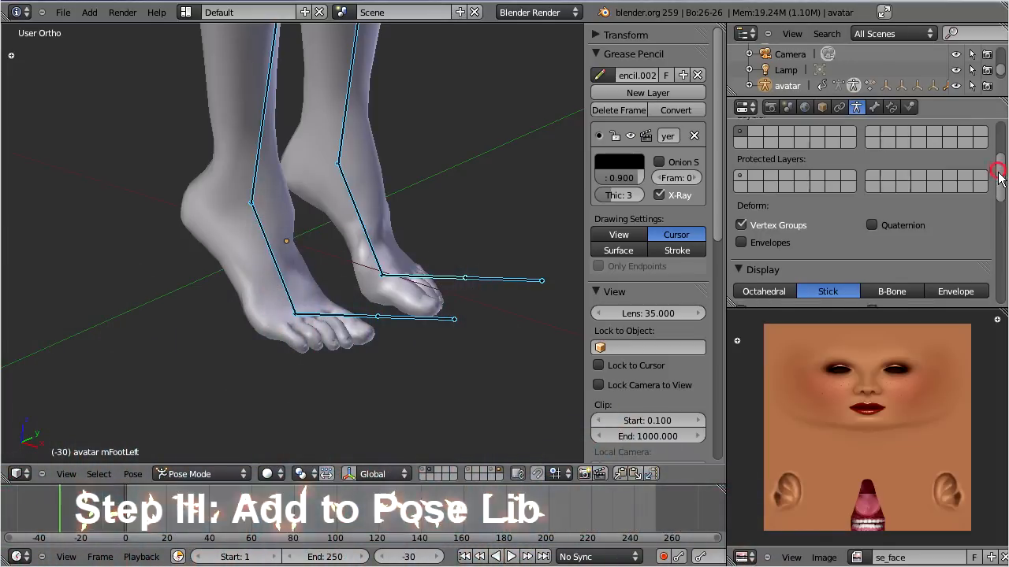
Add the current pose to the Pose Library and name it 'Shoe Quest Pose'.
scroll("down", 3)
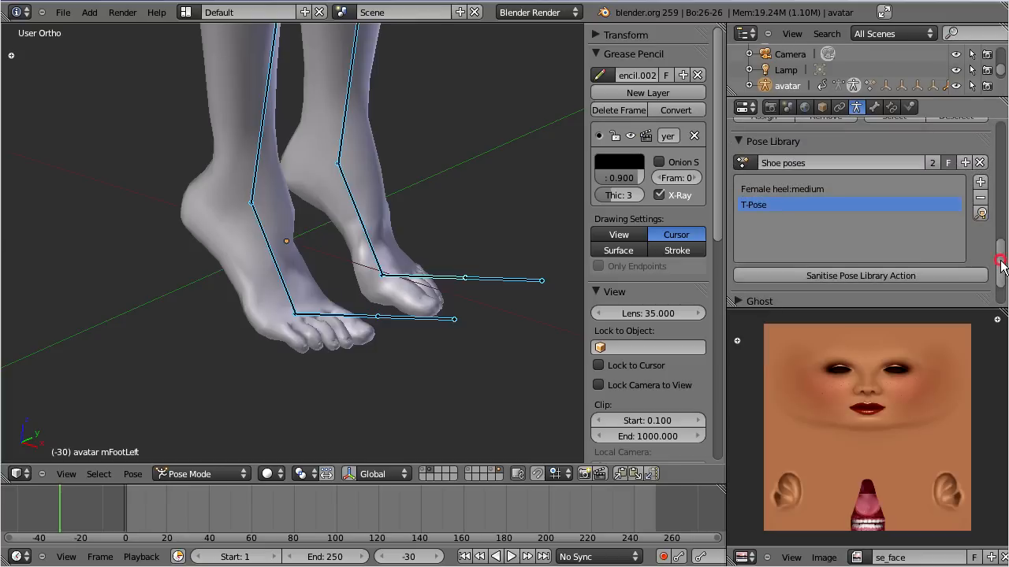
mouse_move(980, 181)
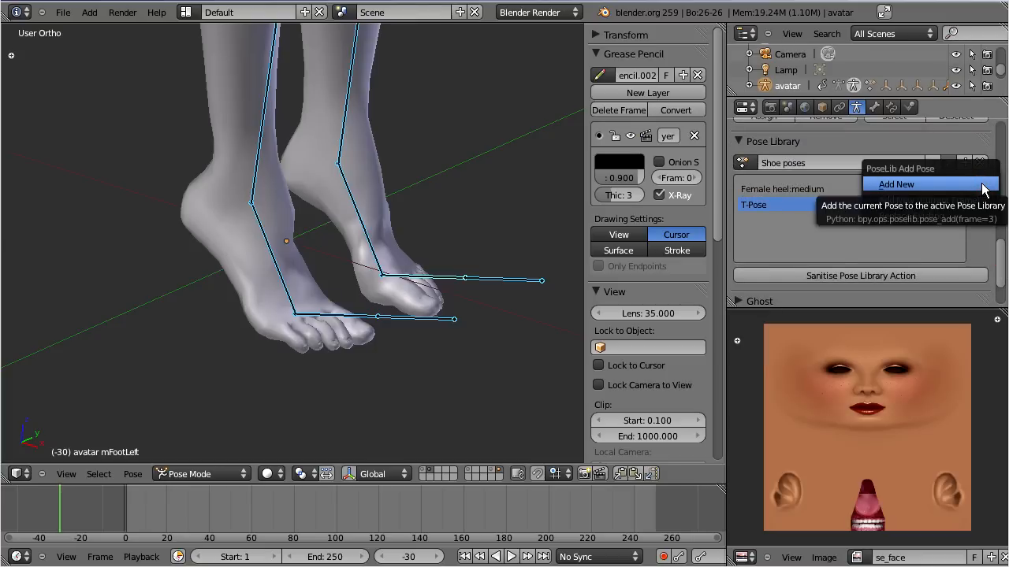
left_click(896, 184)
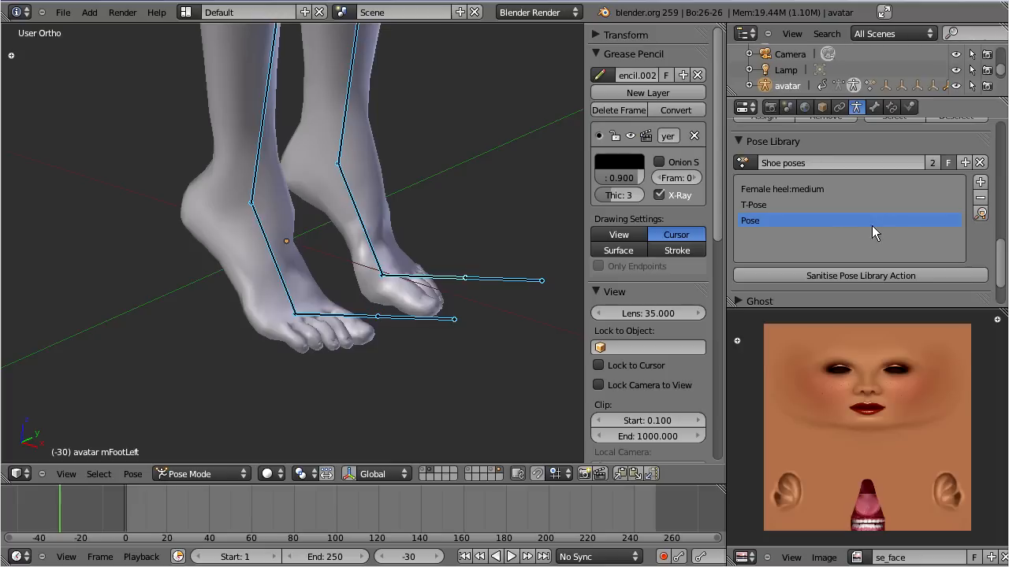
mouse_move(232, 86)
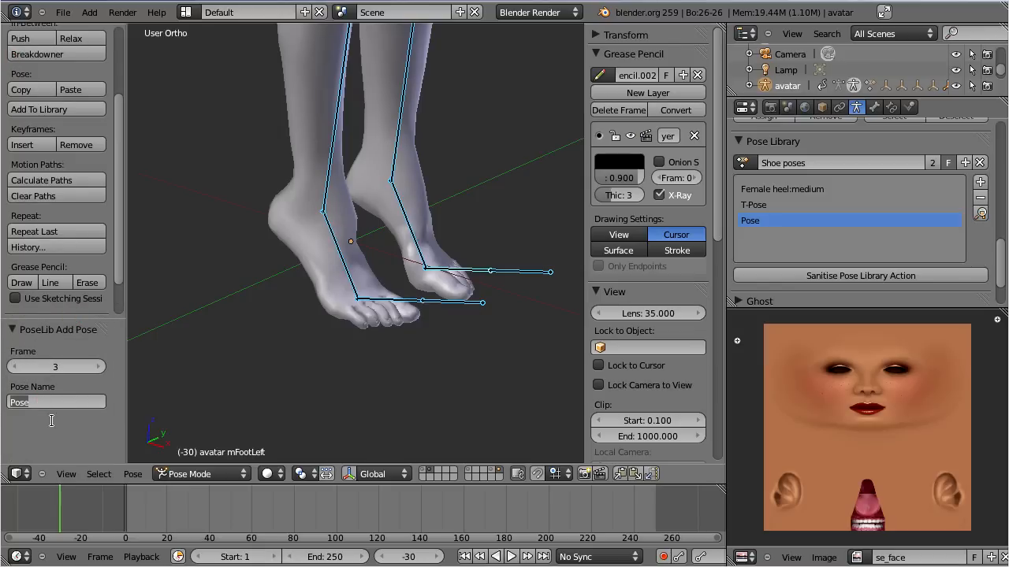
type("Shoe Quest")
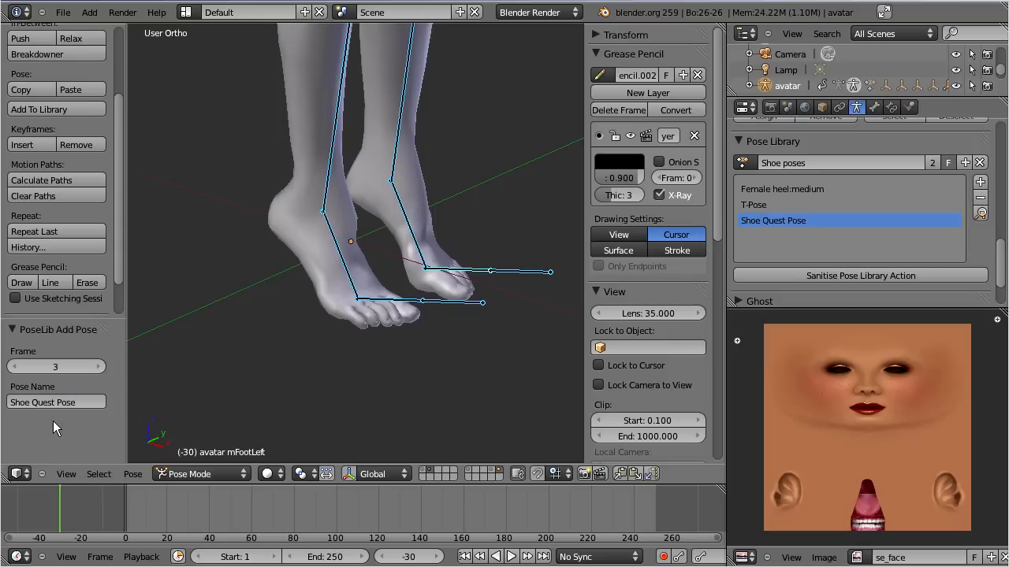
mouse_move(534, 262)
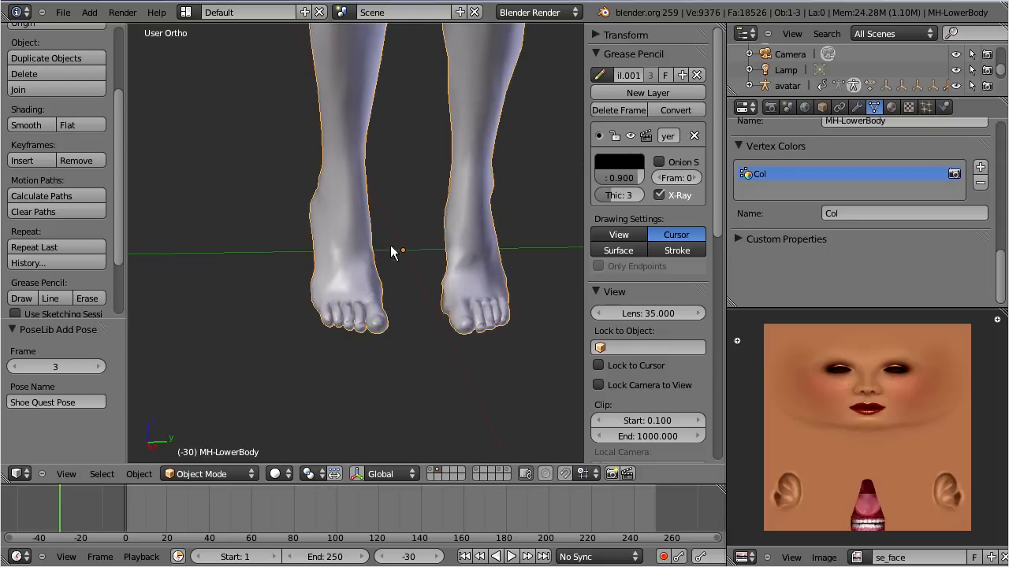
Select MH-LowerBody and set the grease pencil stroke colour to yellow.
left_click(138, 474)
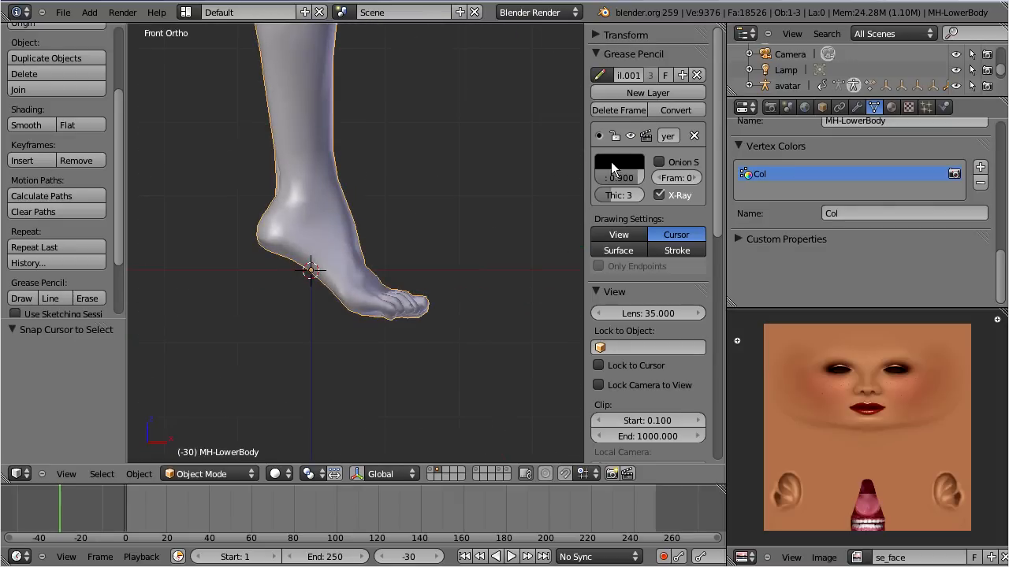
left_click(620, 163)
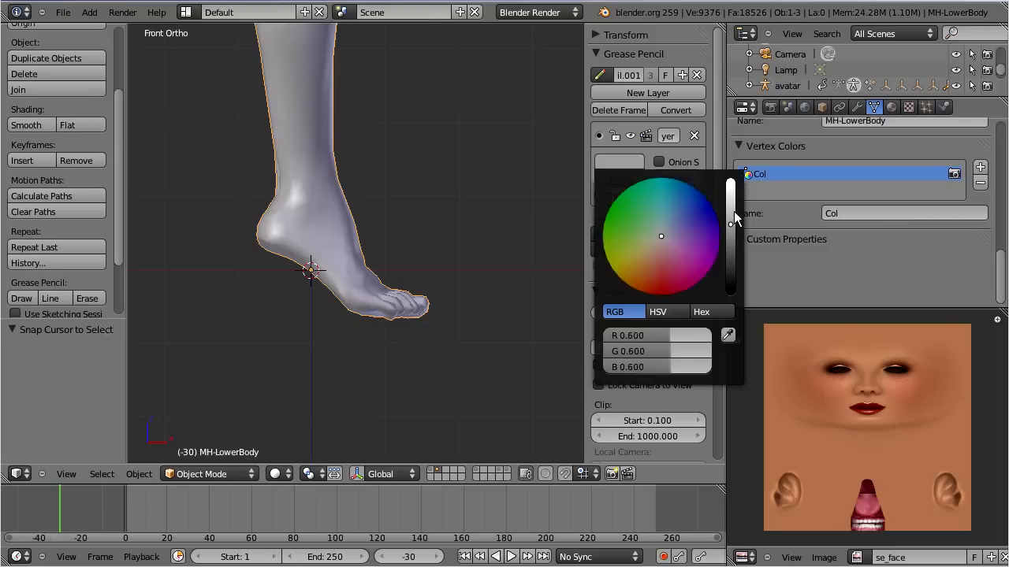
left_click(658, 240)
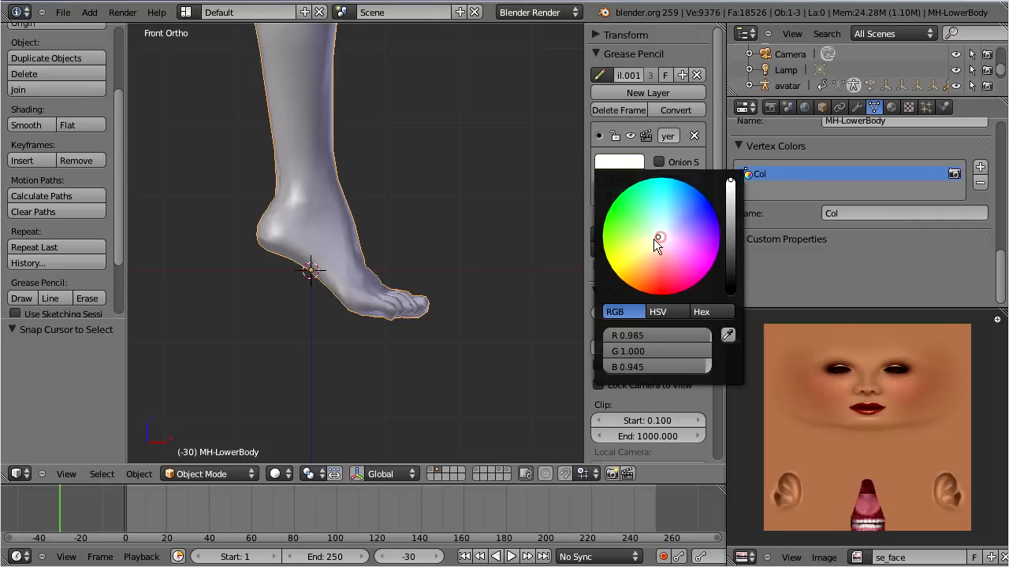
left_click(631, 258)
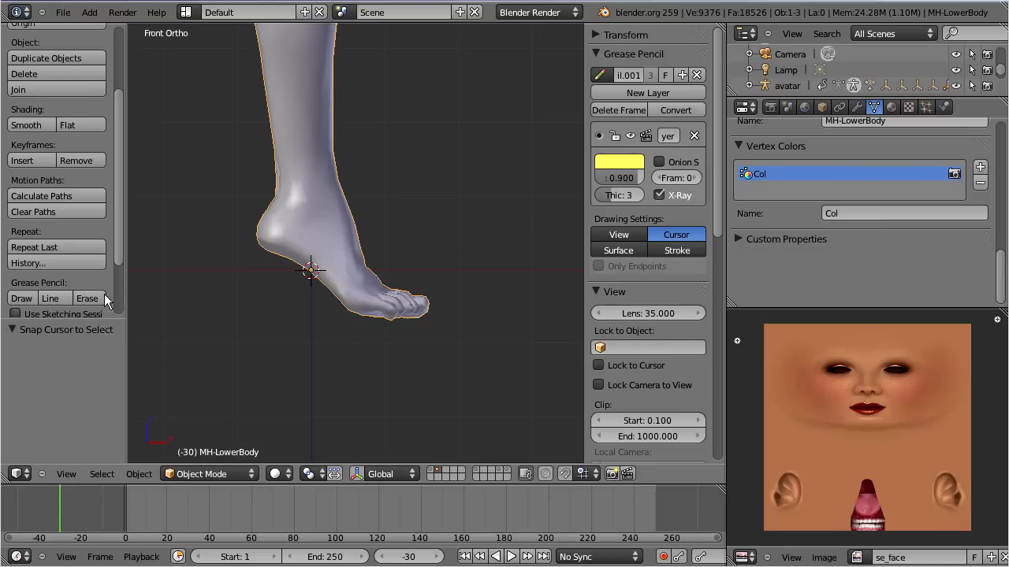
Enable Use Sketching Sessions and start a freehand grease pencil Draw session.
scroll("down", 3)
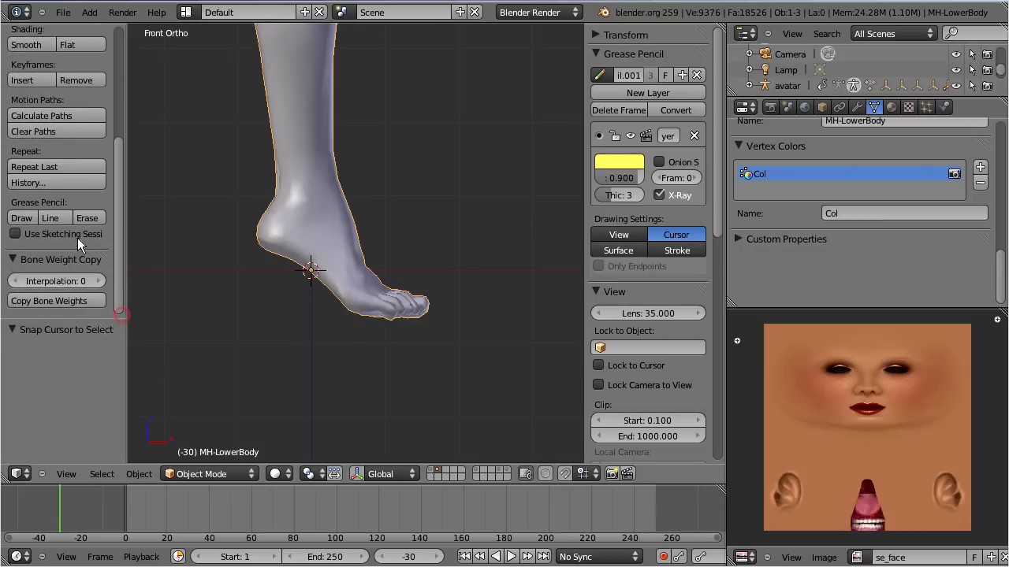
mouse_move(16, 234)
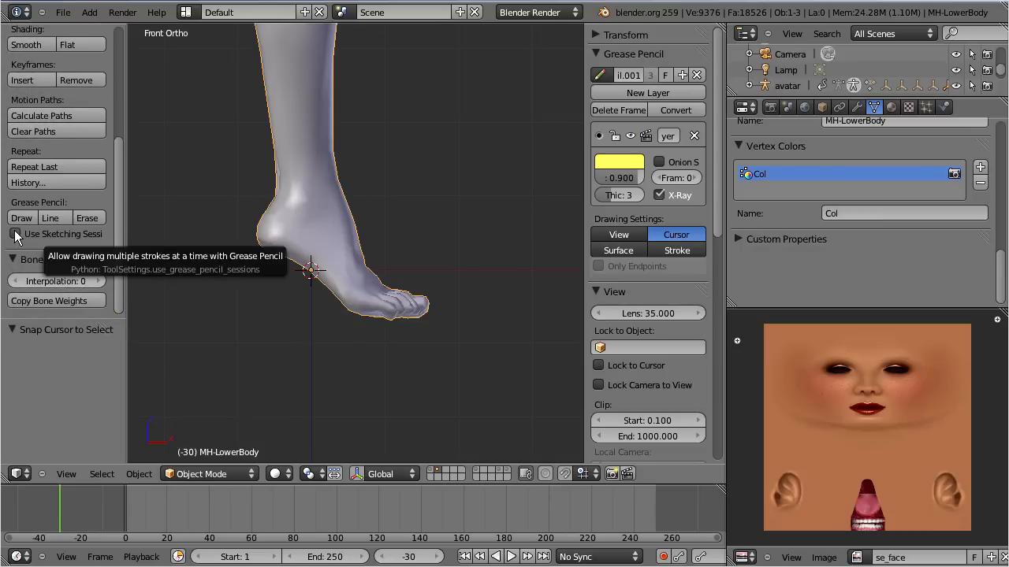
left_click(15, 234)
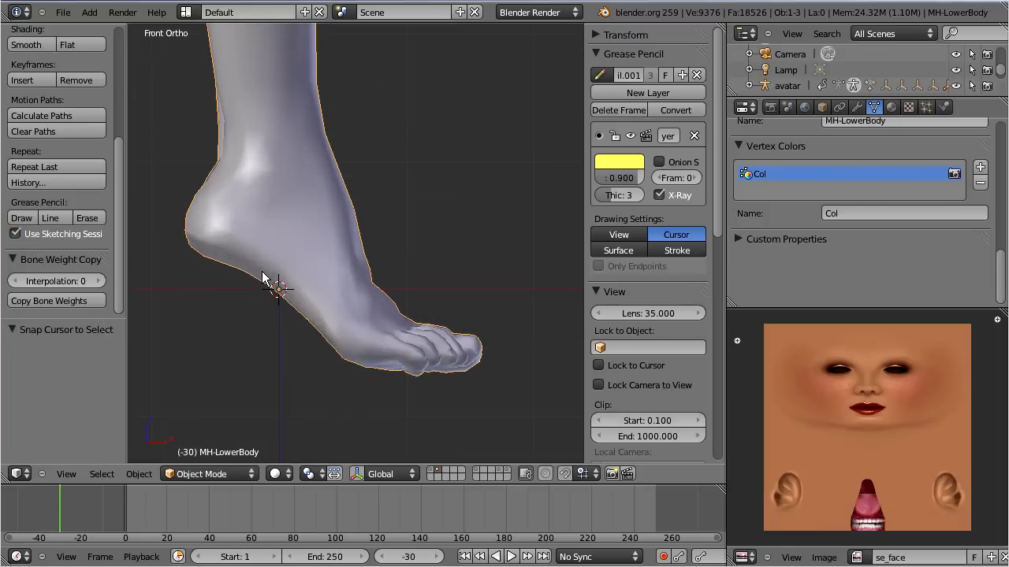
left_click(22, 217)
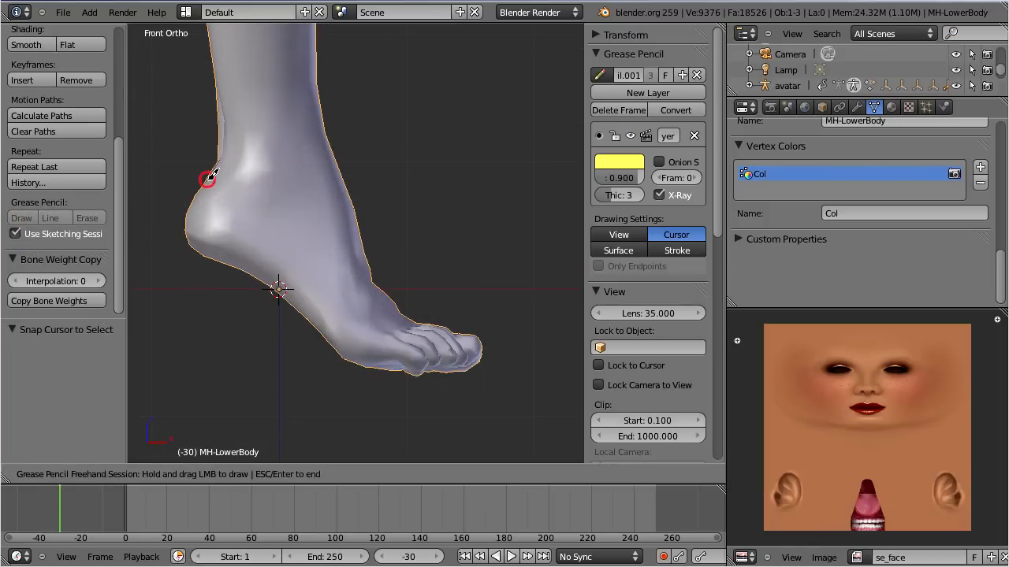
Sketch the shoe's heel back, sole and instep top edge around the foot.
left_click_drag(209, 177, 189, 232)
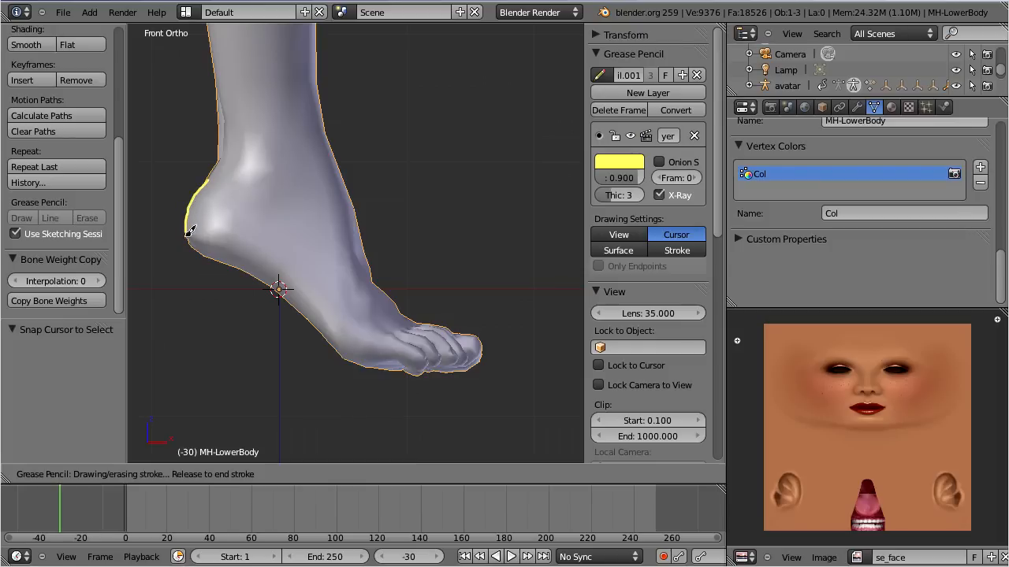
left_click_drag(192, 232, 279, 288)
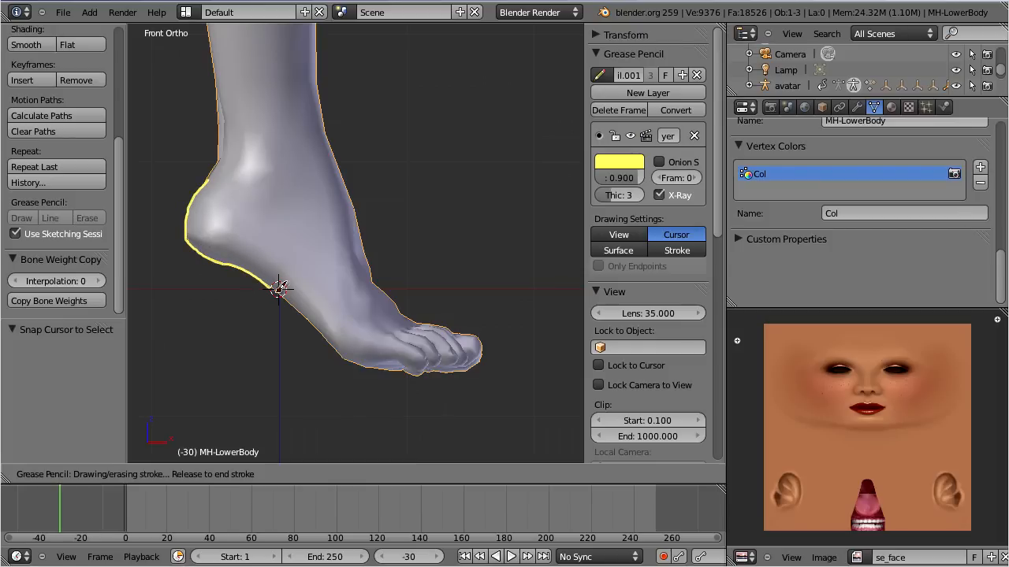
left_click_drag(280, 287, 355, 362)
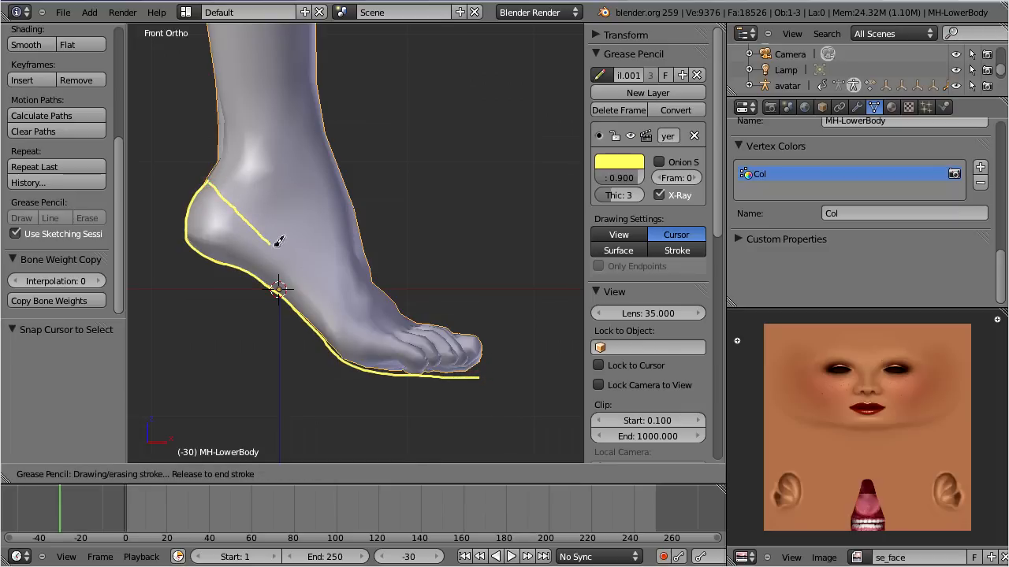
left_click_drag(278, 240, 376, 301)
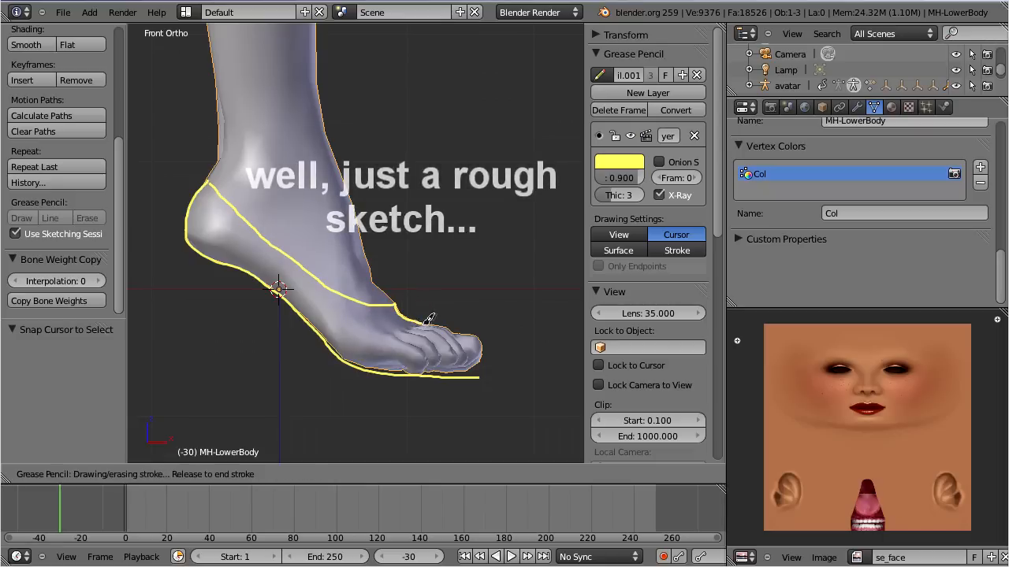
Close the toe, draw the stiletto heel, and end the sketching session.
left_click_drag(428, 318, 490, 336)
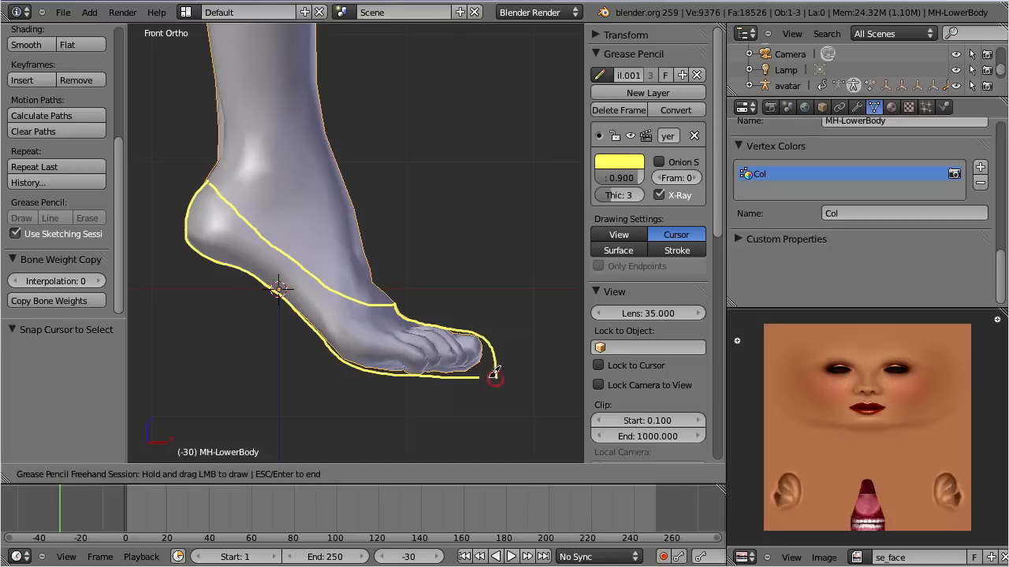
left_click_drag(488, 386, 500, 371)
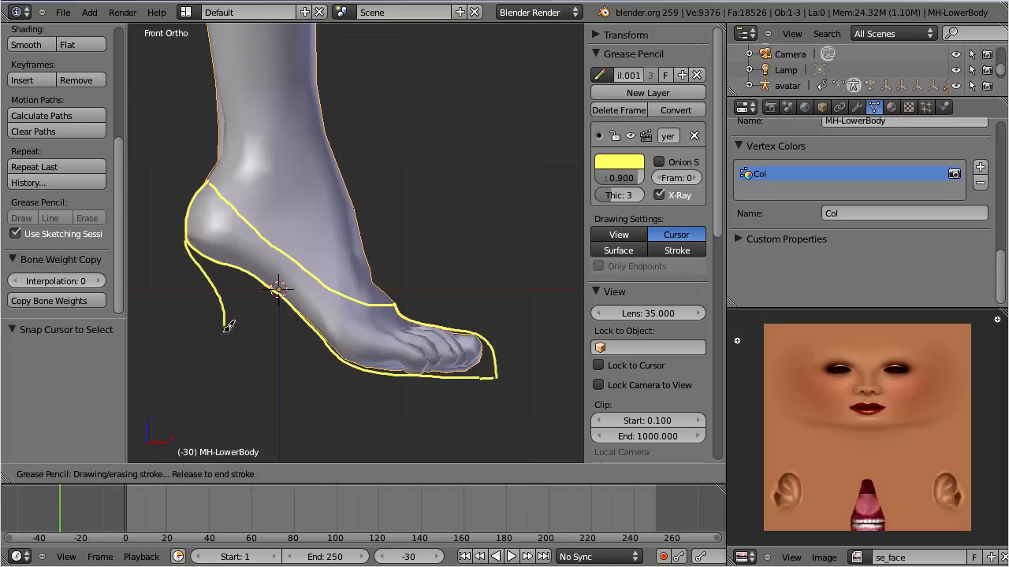
left_click_drag(231, 327, 225, 370)
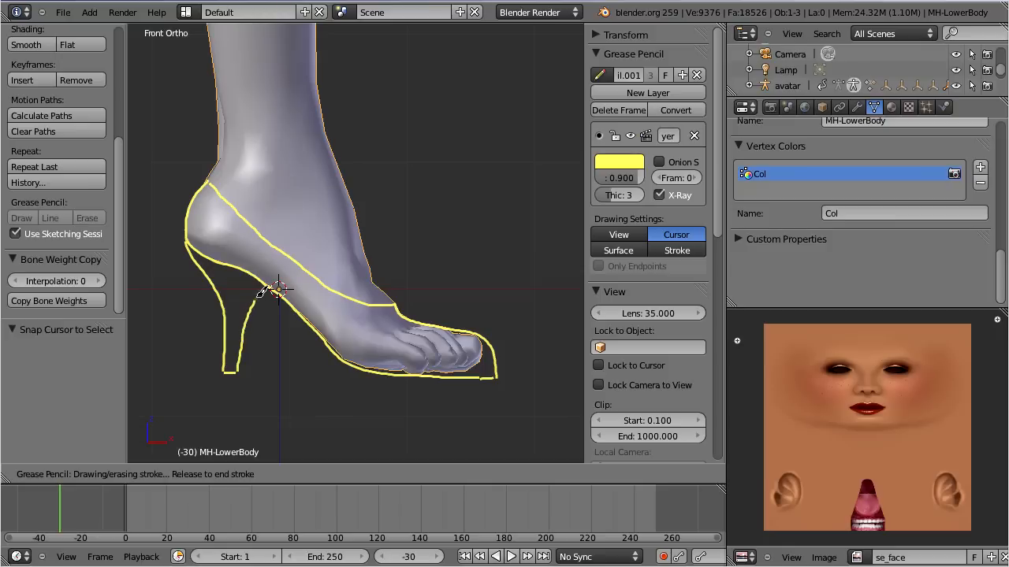
mouse_move(294, 335)
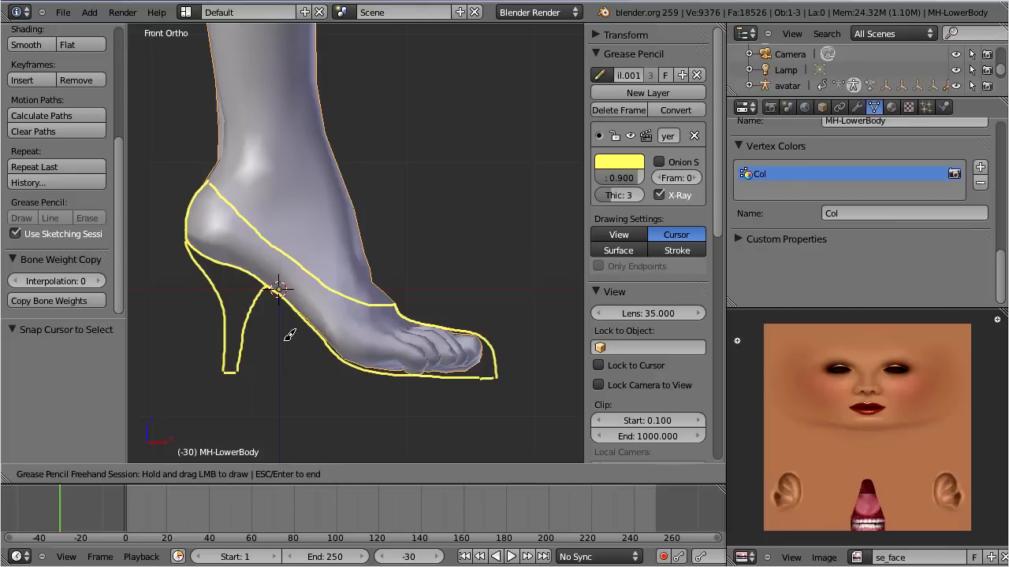
key("Escape")
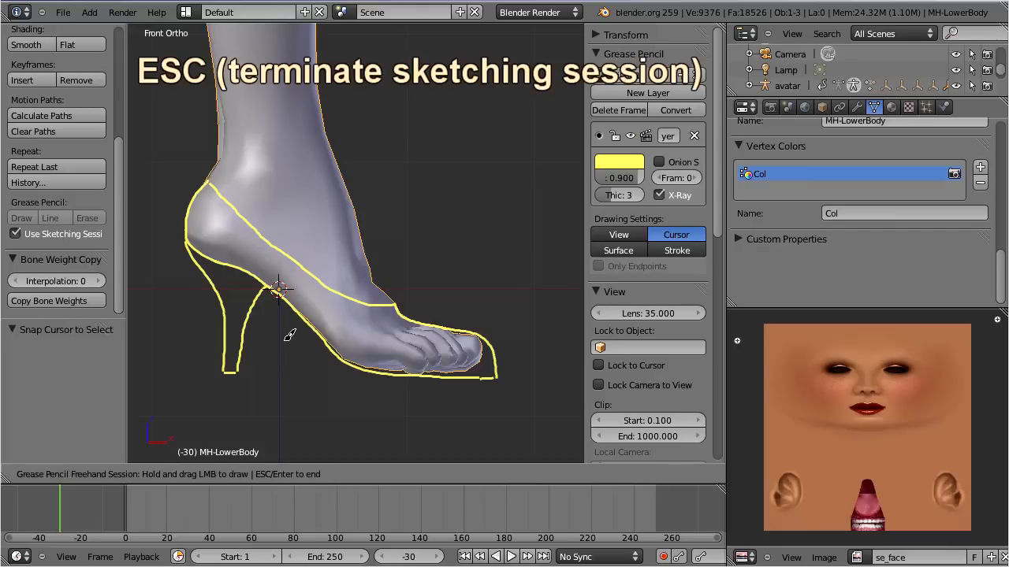